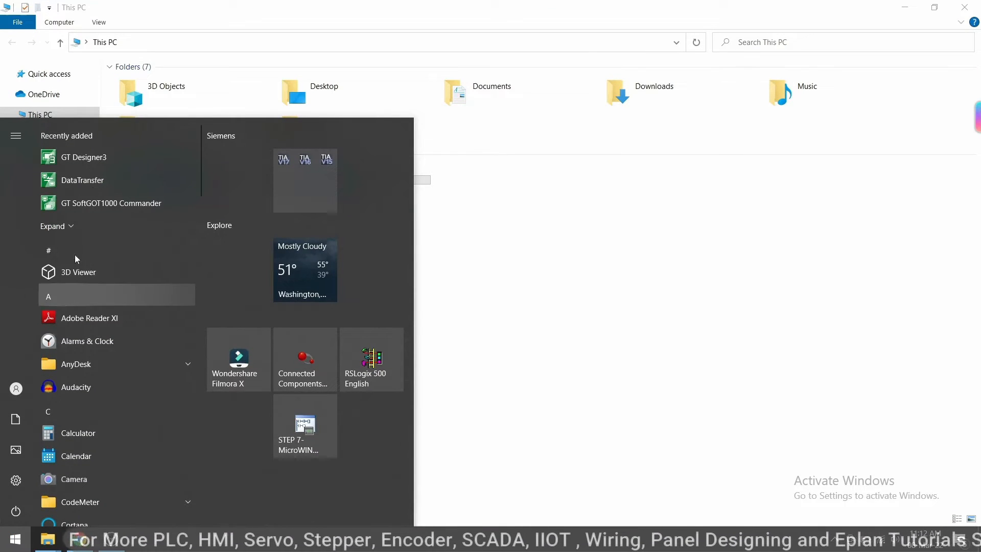
mouse_move(84, 158)
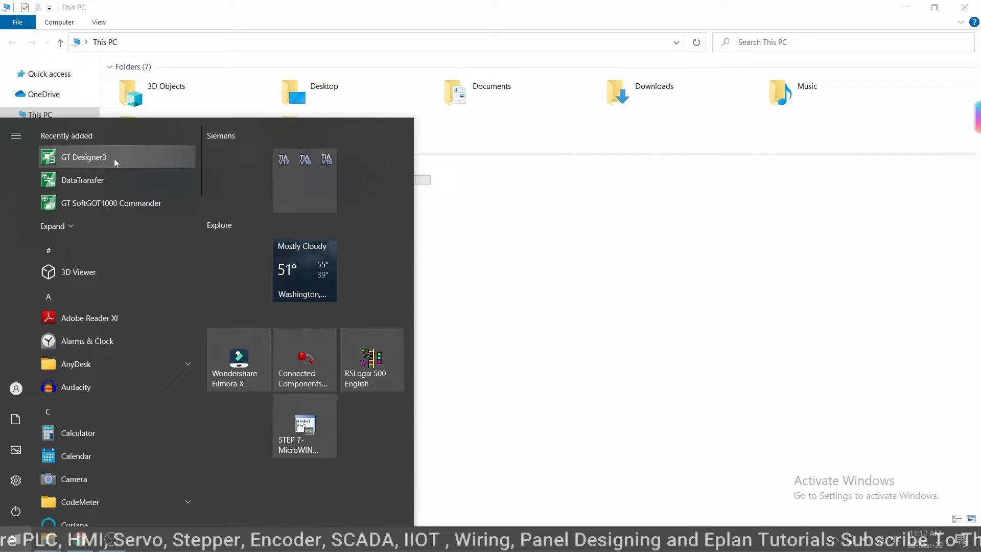
Step: Launch GT Designer3 from the Start menu and dismiss the Select Project prompt
left_click(83, 158)
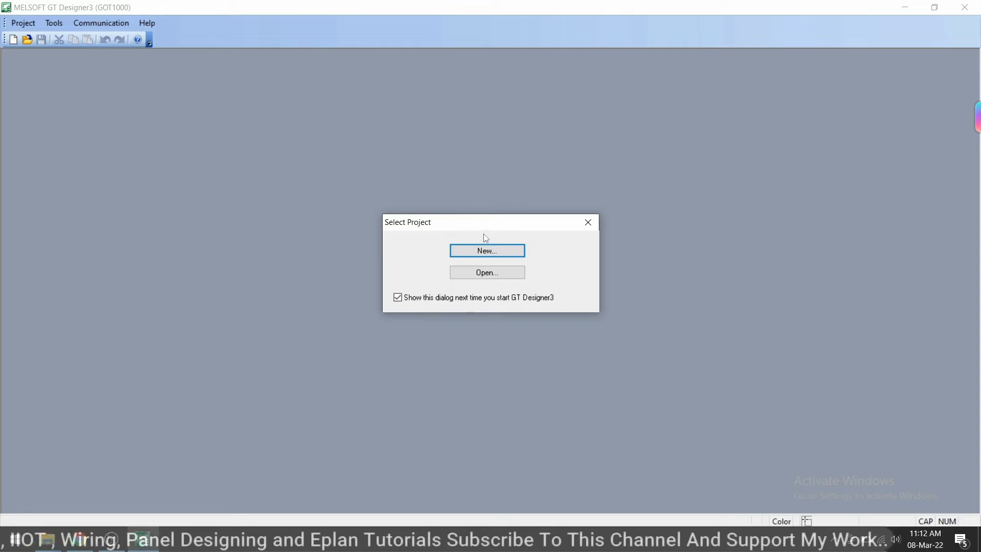
left_click(586, 222)
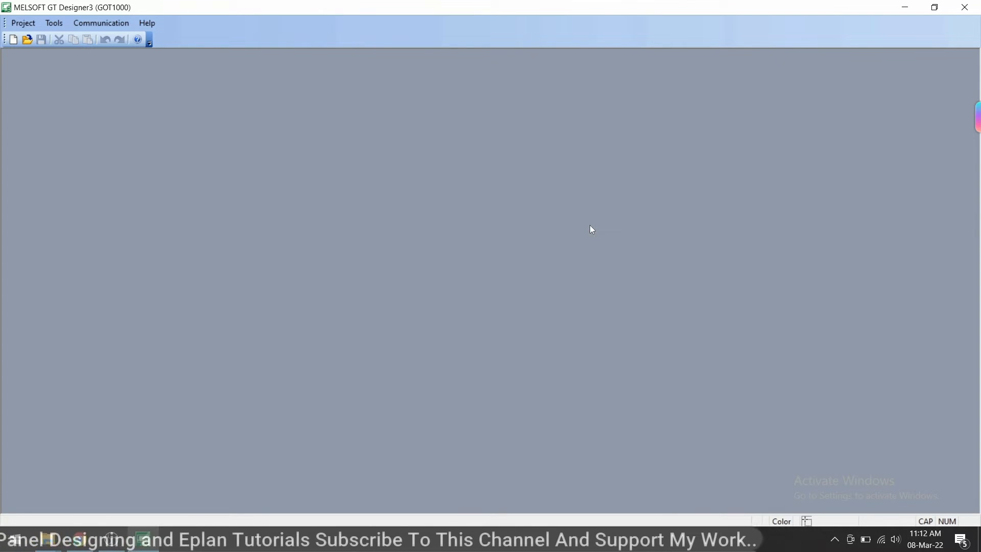
Step: Configure USB as the GOT communication method, test it successfully and accept the settings
left_click(101, 22)
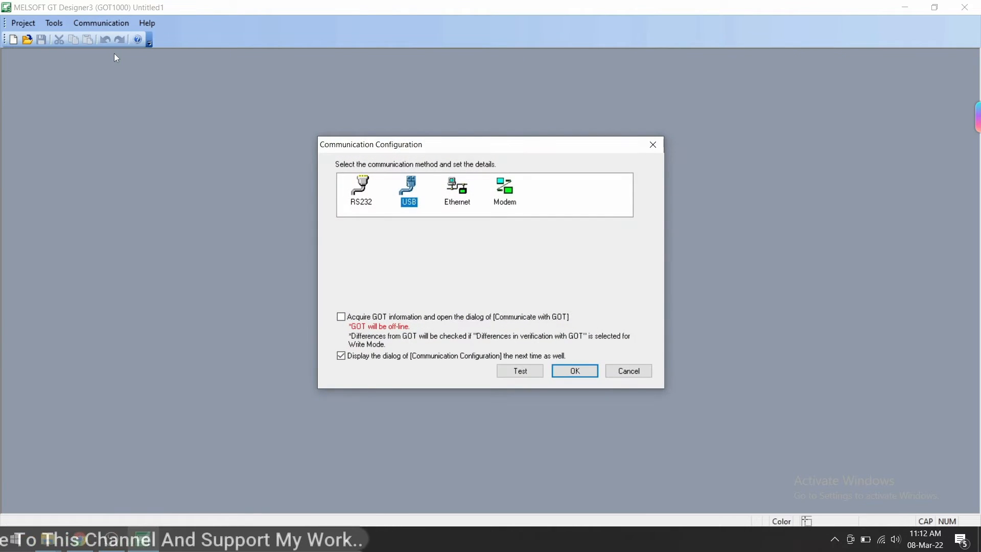
mouse_move(419, 212)
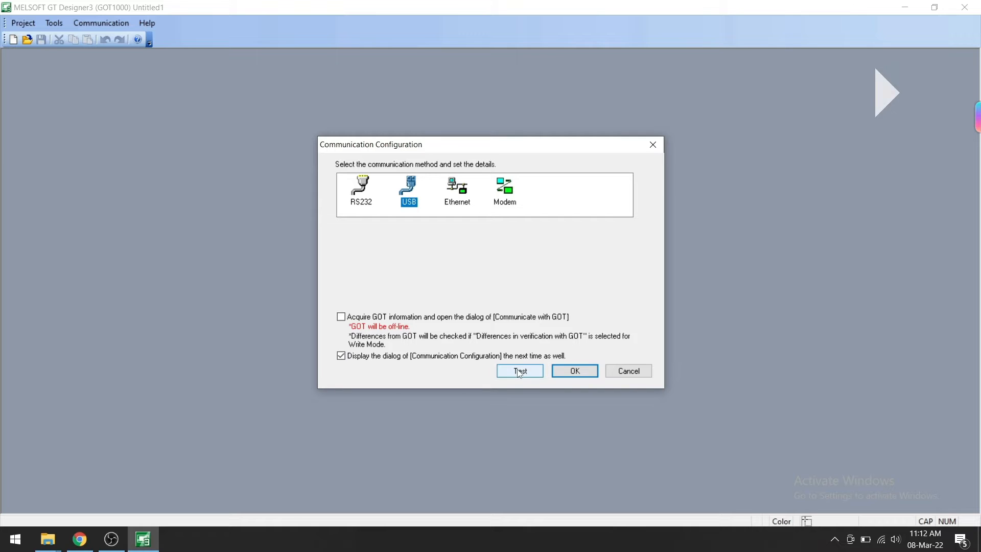
left_click(519, 370)
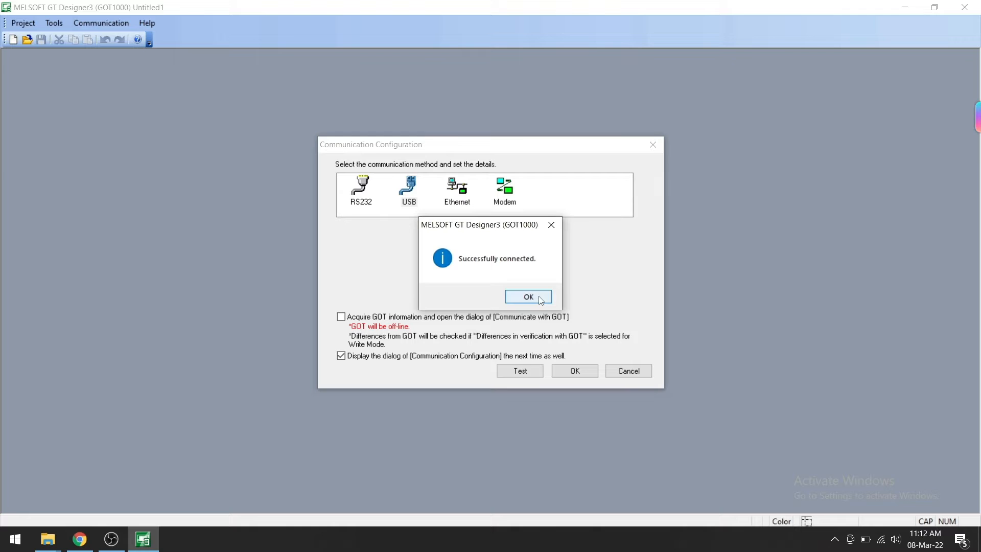
left_click(528, 296)
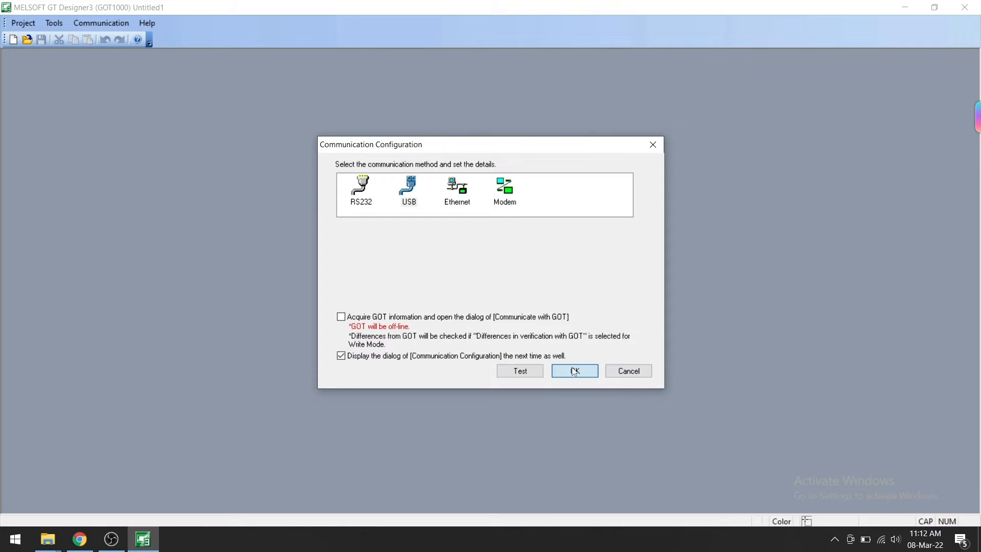
left_click(573, 370)
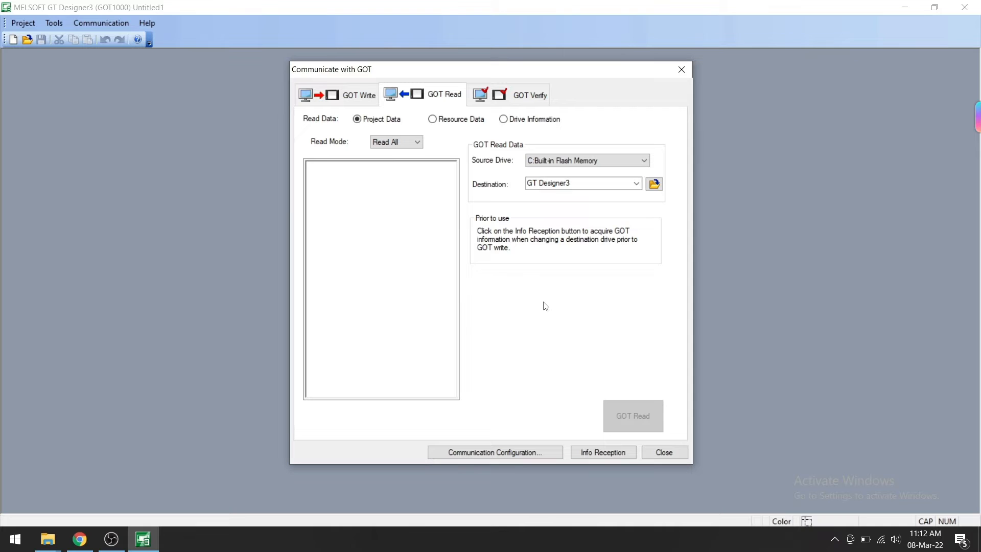
mouse_move(679, 150)
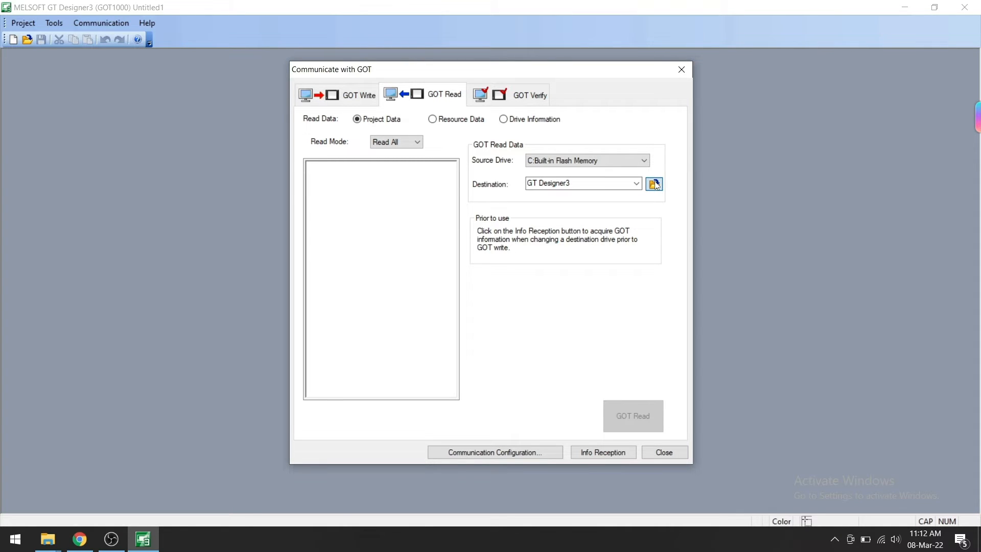
Step: Create a new Desktop folder named ZF HMI as the save location for the read project
left_click(654, 183)
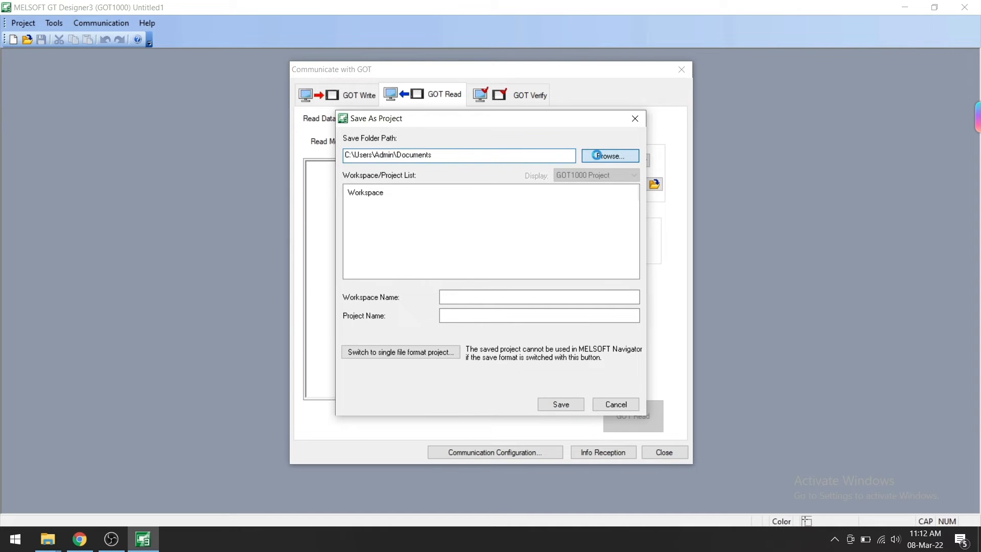
left_click(608, 155)
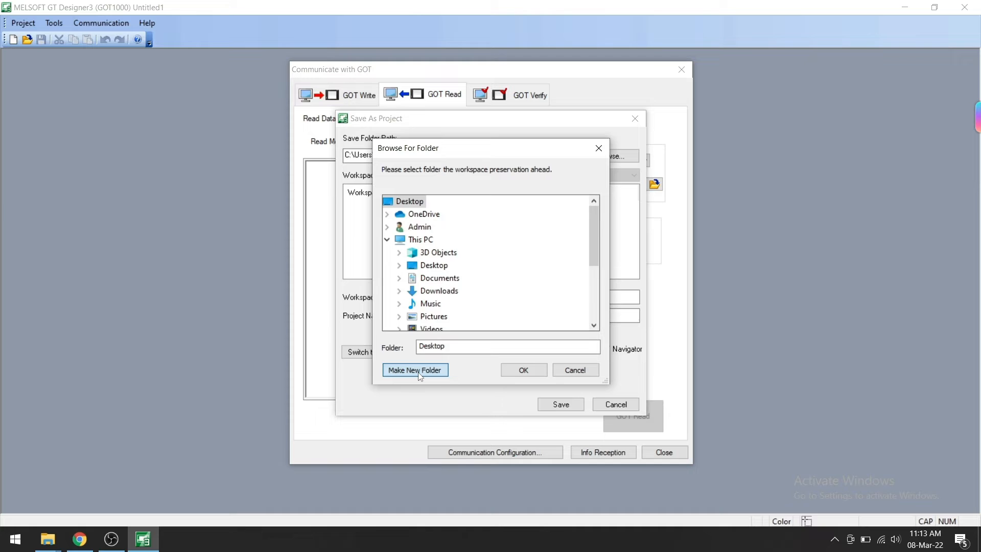
left_click(415, 369)
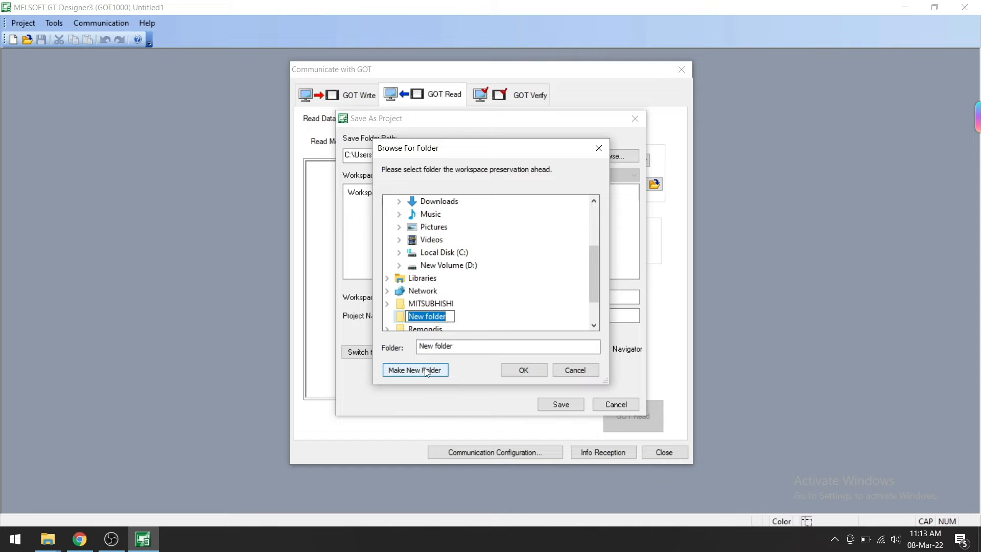
type("ZF HMI")
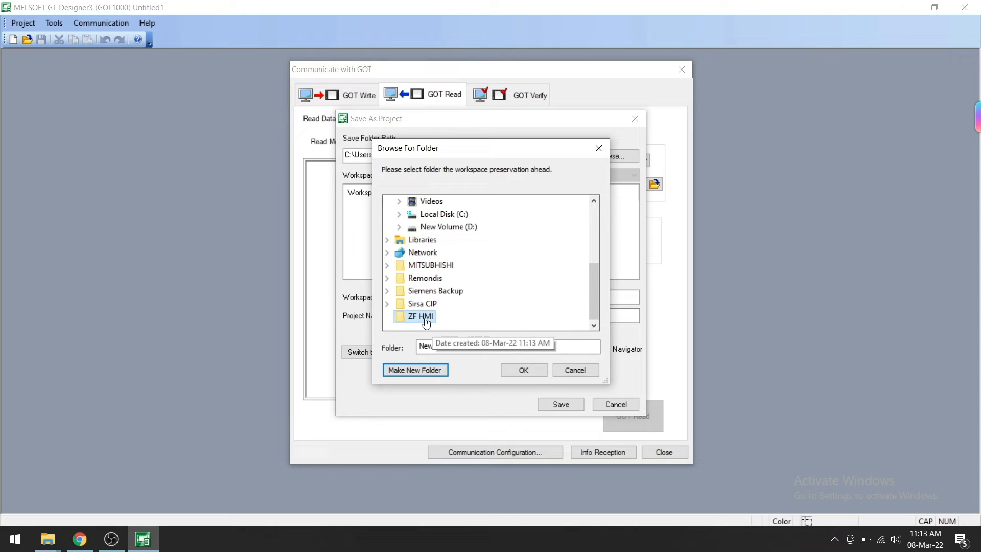
left_click(523, 370)
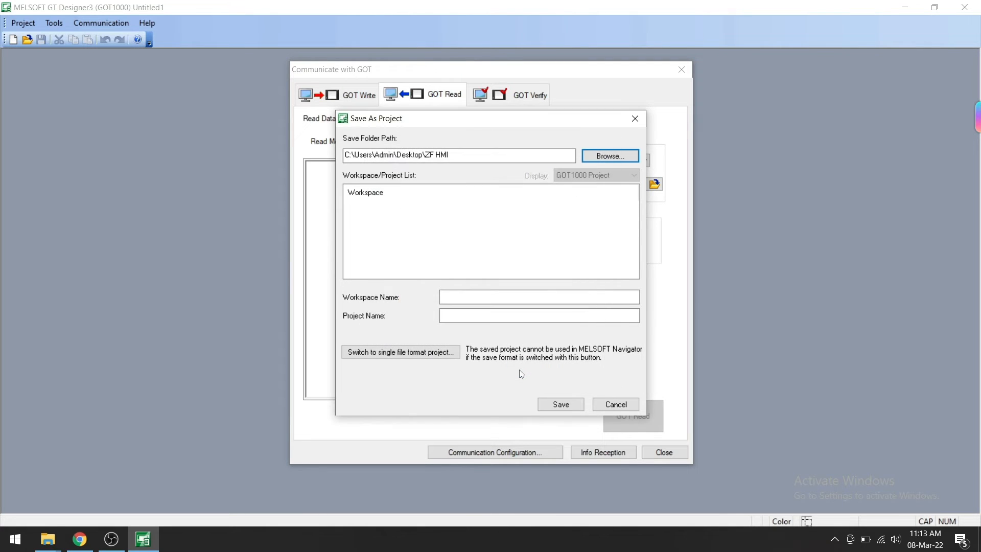
mouse_move(535, 361)
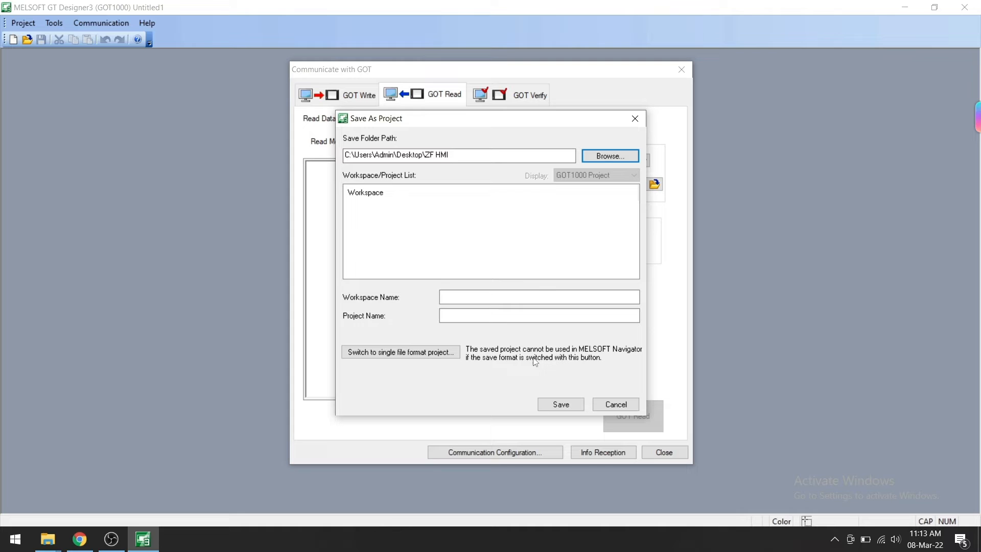
Step: Save the read destination with workspace and project both named HMI, then request GOT info reception
type("HMI")
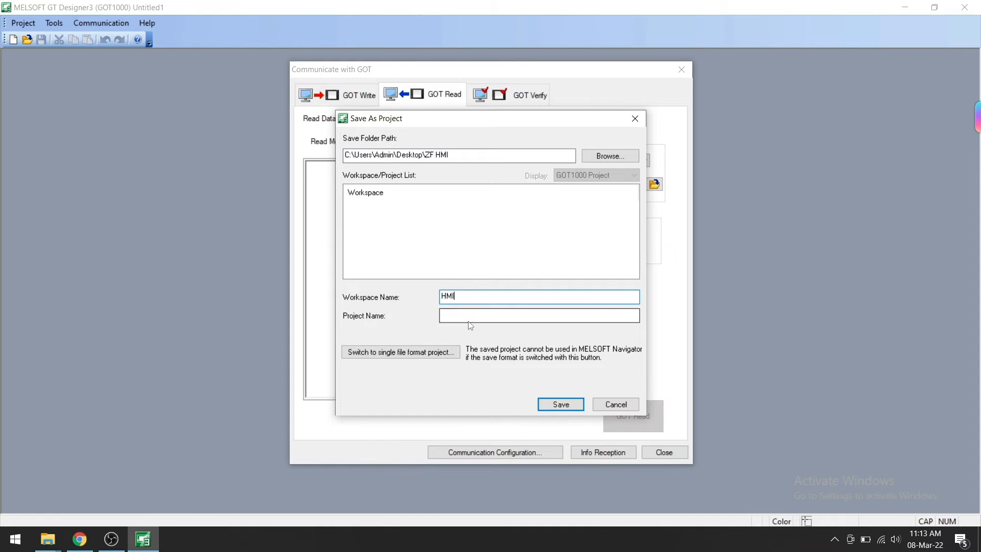
type("HMI")
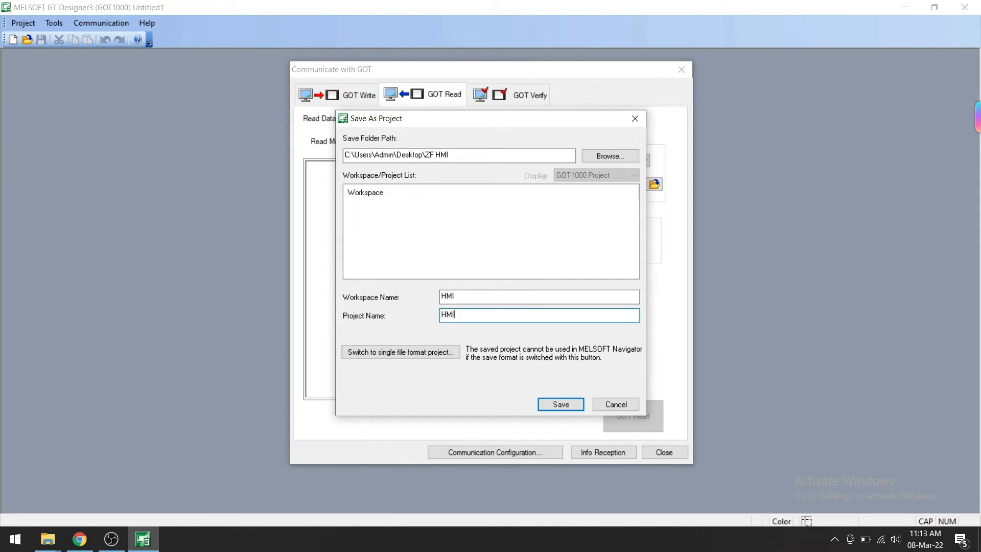
left_click(559, 404)
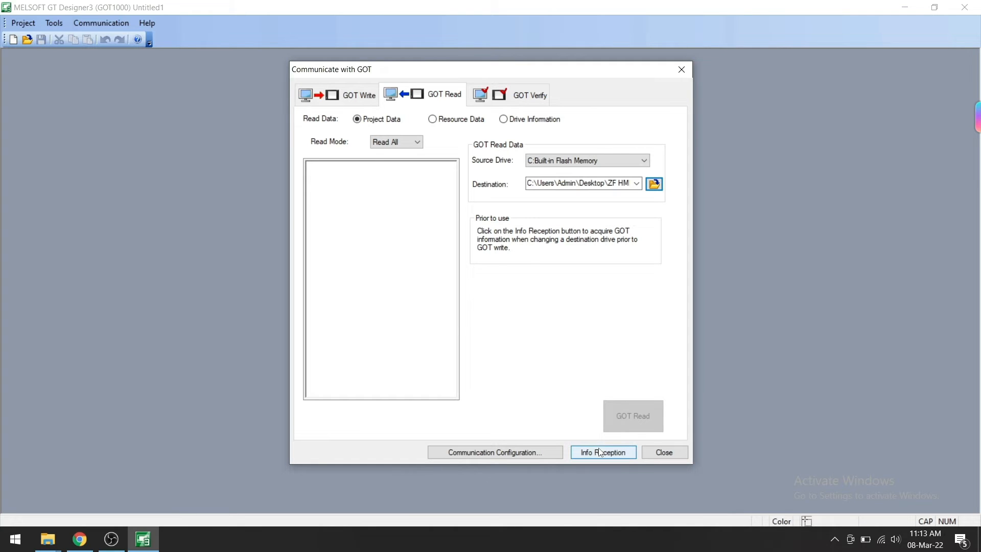
left_click(603, 452)
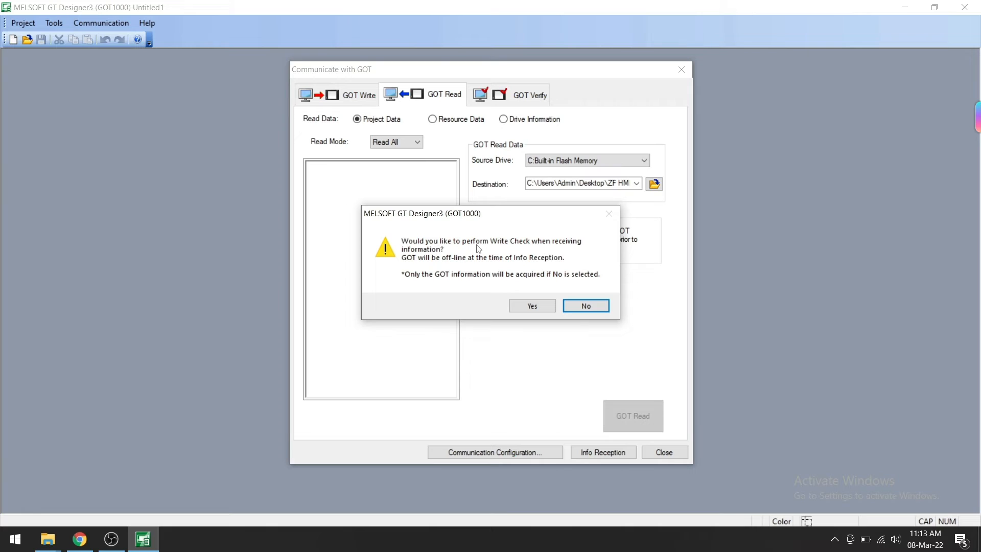
mouse_move(443, 267)
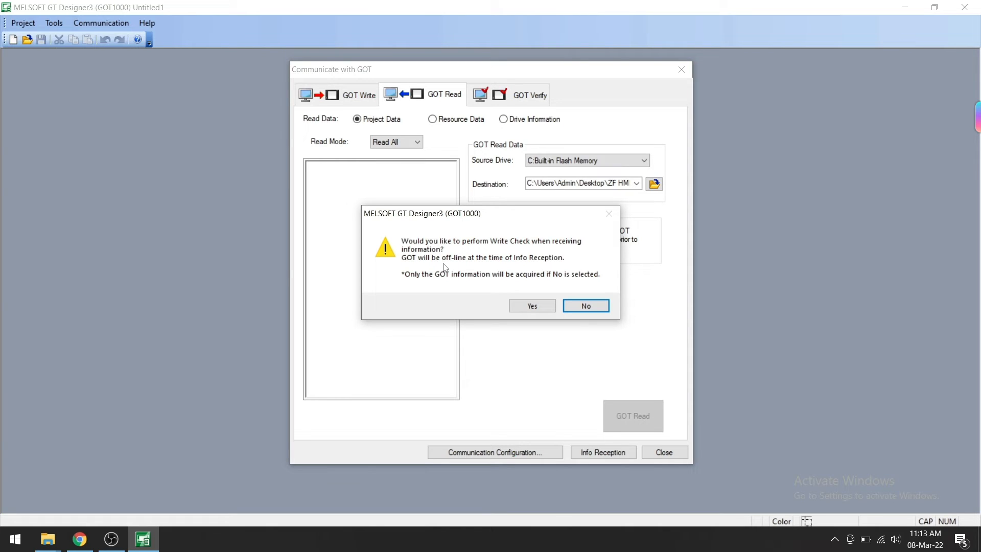
mouse_move(447, 268)
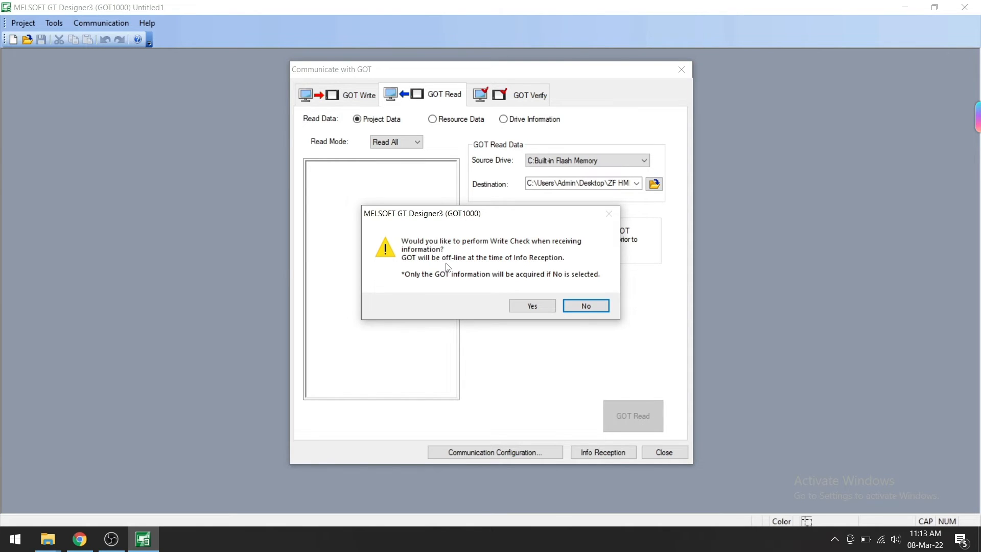
mouse_move(468, 249)
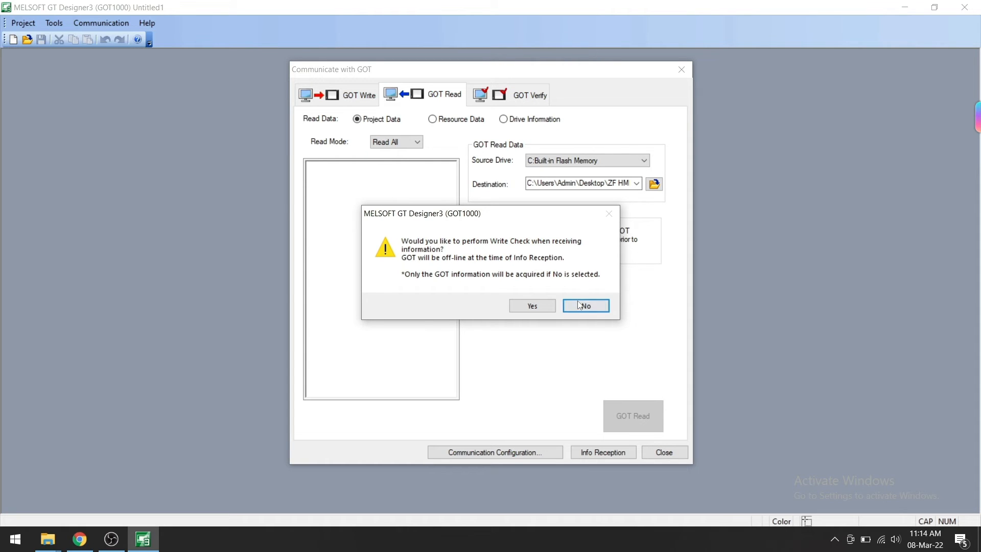
Step: Skip the write check and receive the GOT's information, listing its screens and settings
left_click(585, 306)
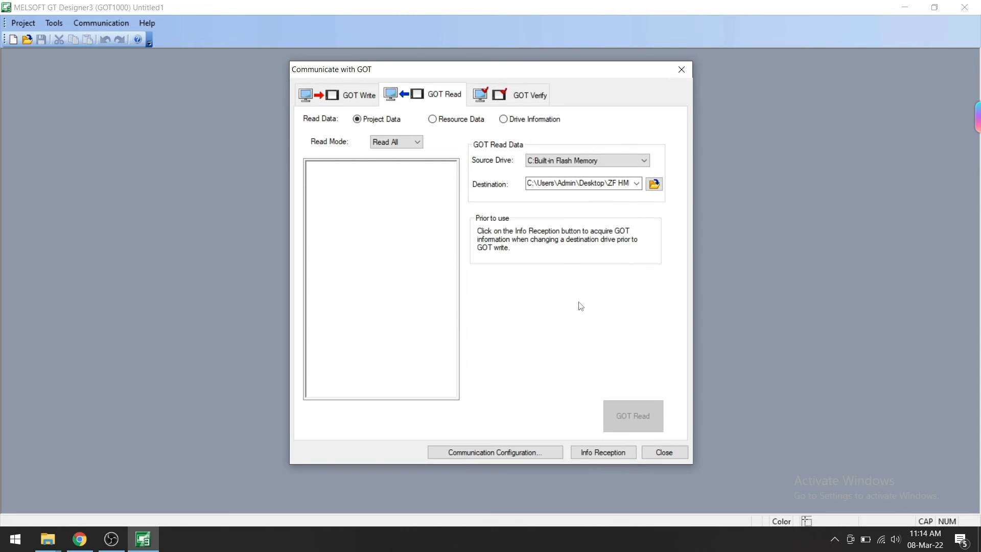
left_click(603, 451)
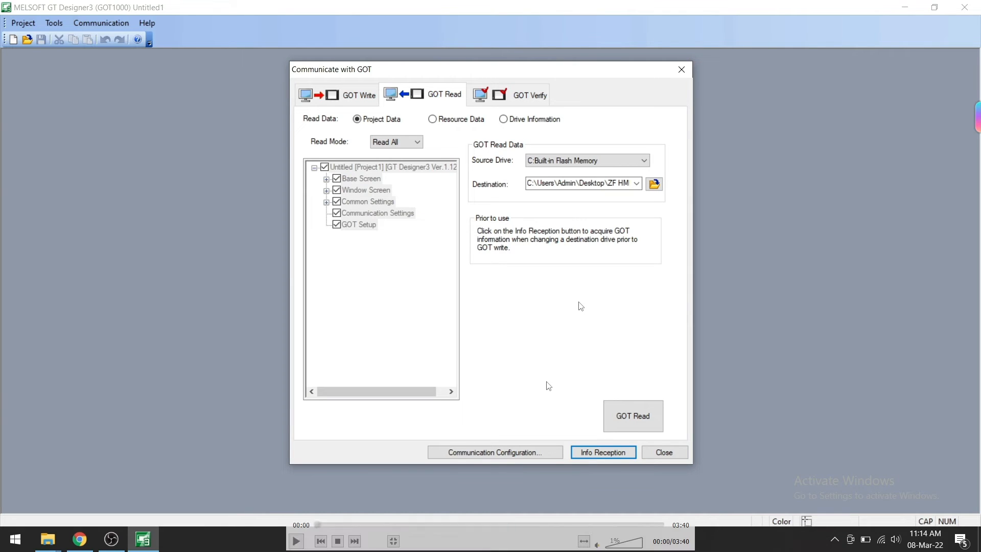
left_click(295, 540)
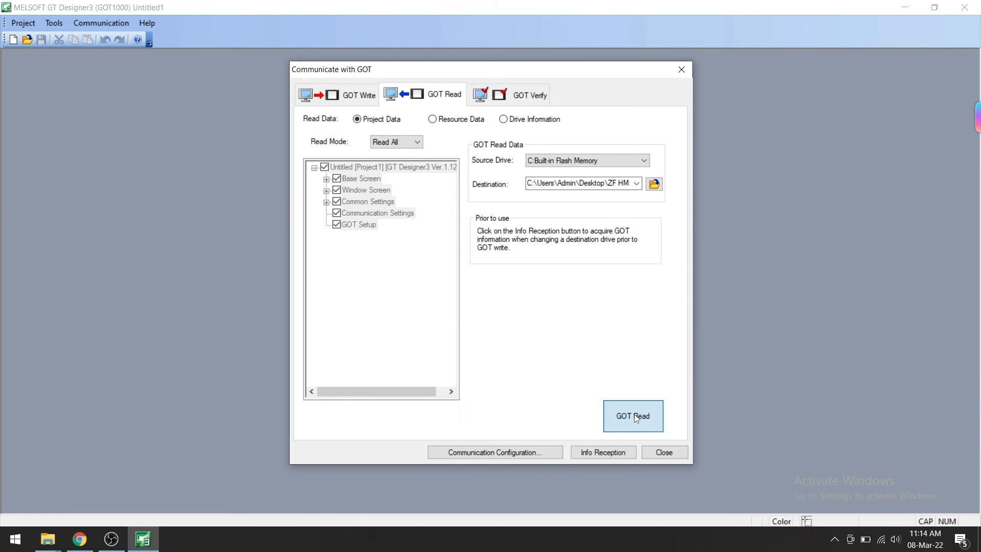
Step: Run GOT Read, confirm proceeding and acknowledge the Finished message
left_click(632, 416)
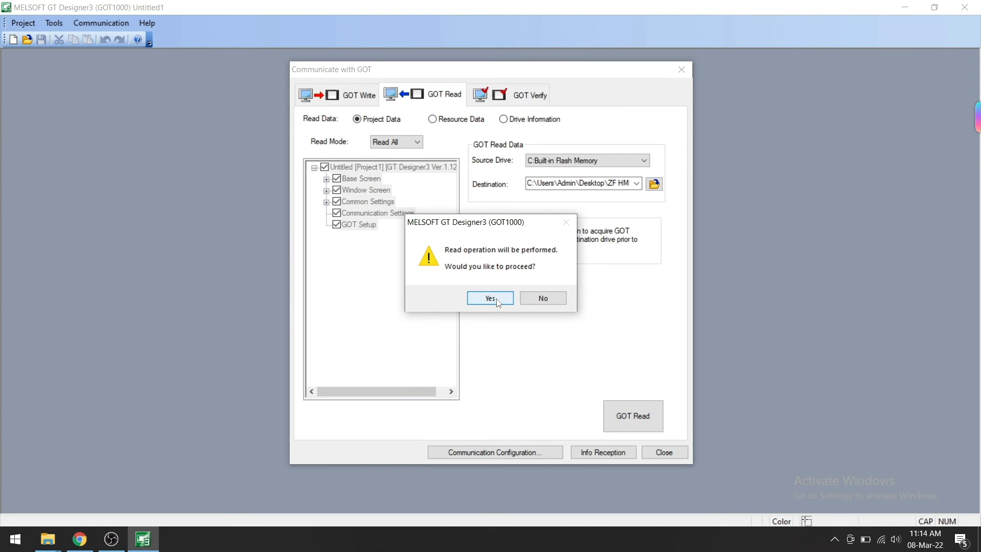
left_click(490, 298)
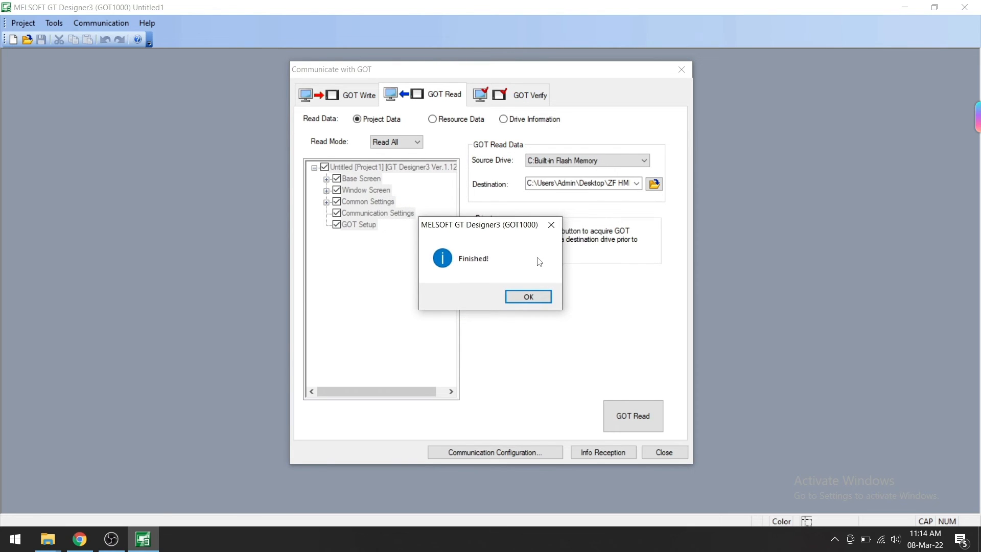
left_click(527, 297)
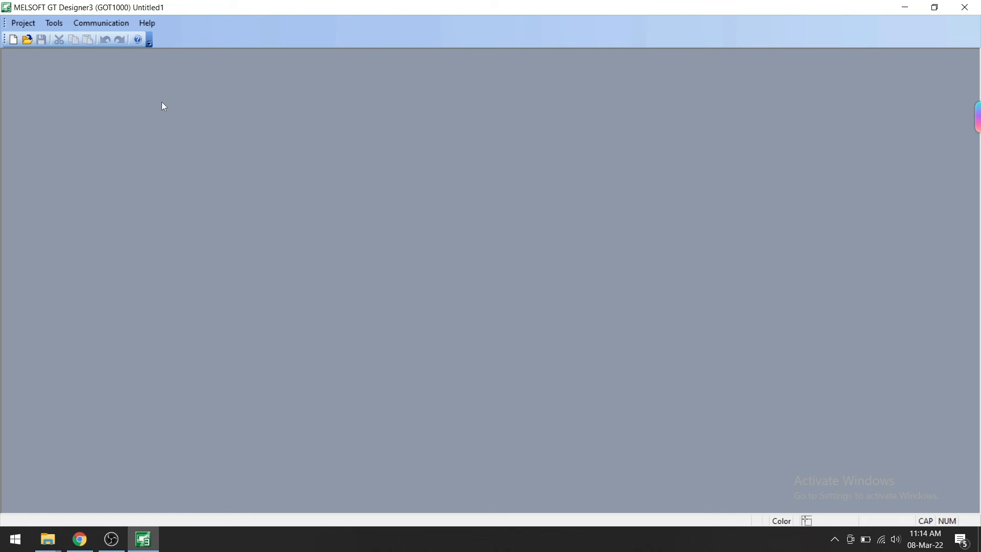
Step: Start Project > Open and attempt to open the HMI workspace, dismissing the select-a-project messages
left_click(23, 22)
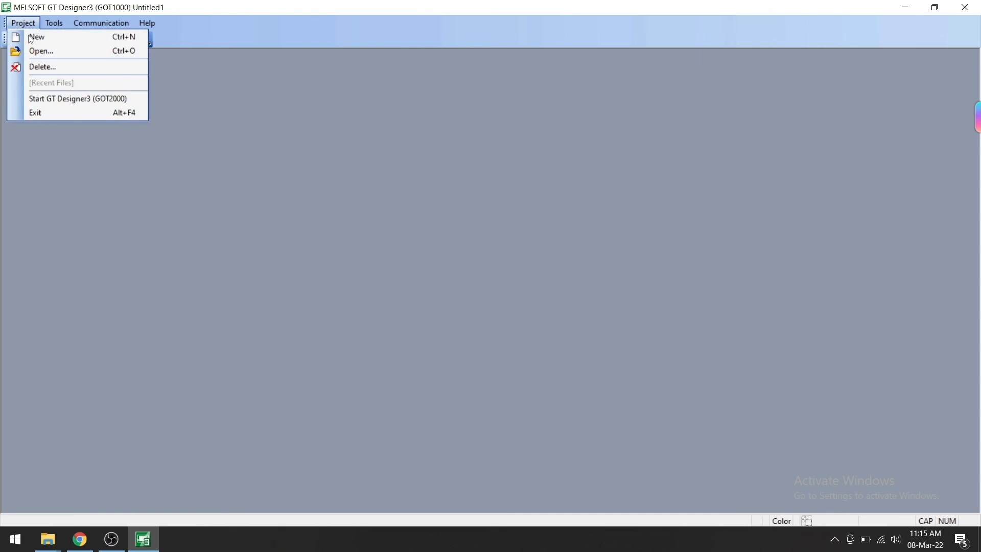
left_click(41, 51)
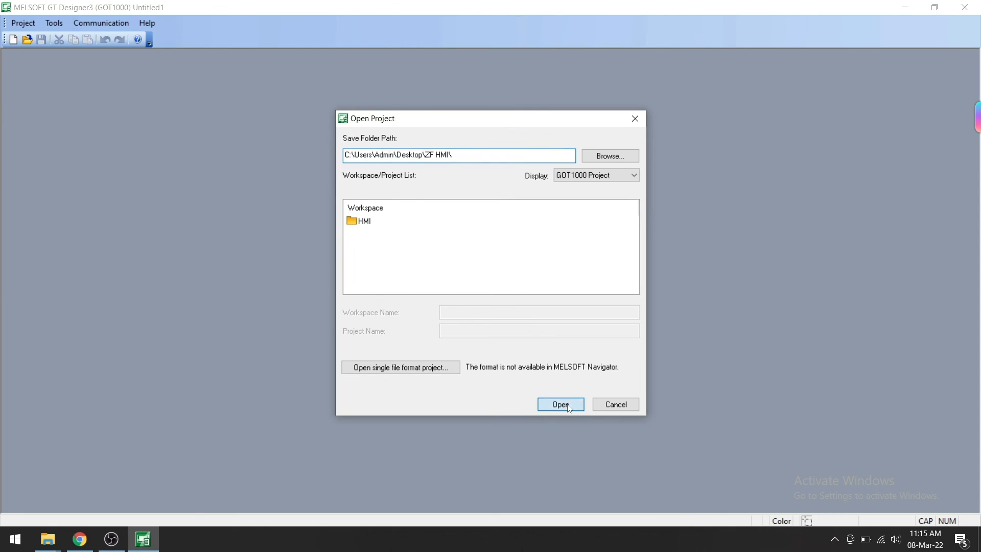
left_click(559, 404)
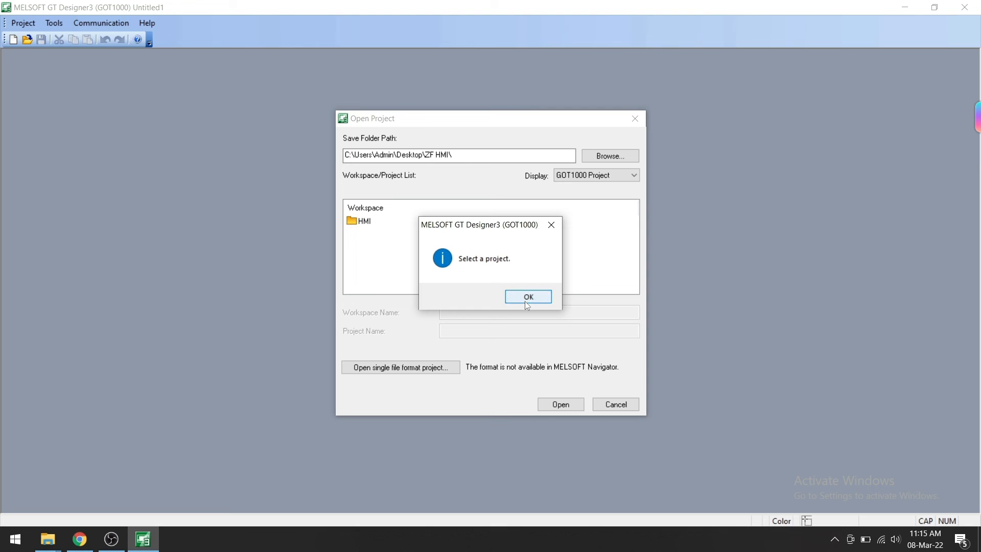
left_click(527, 296)
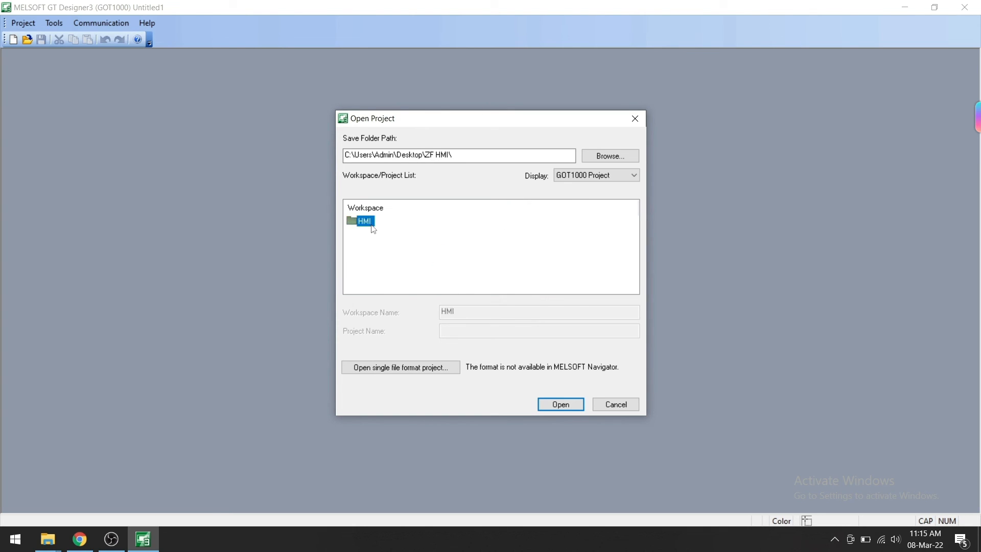
left_click(558, 403)
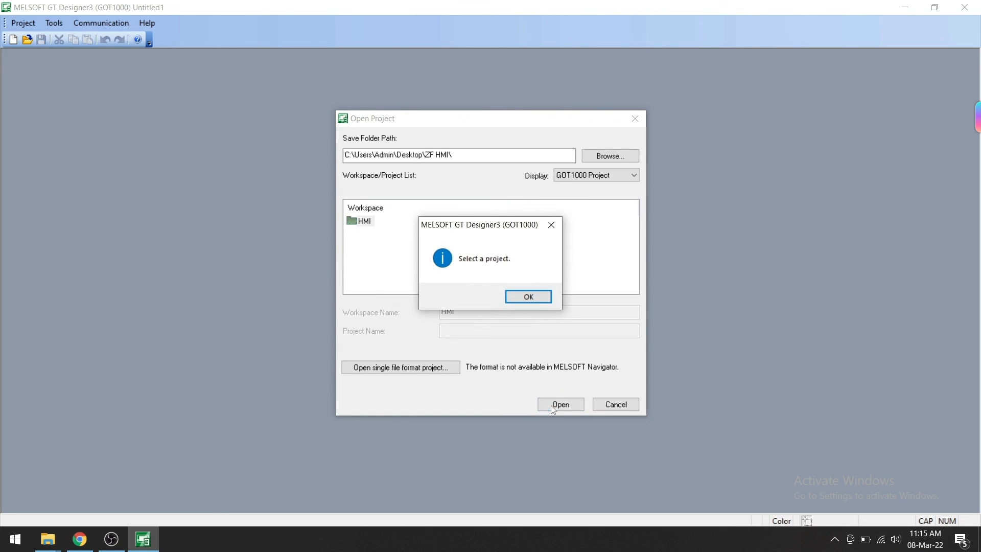
left_click(527, 297)
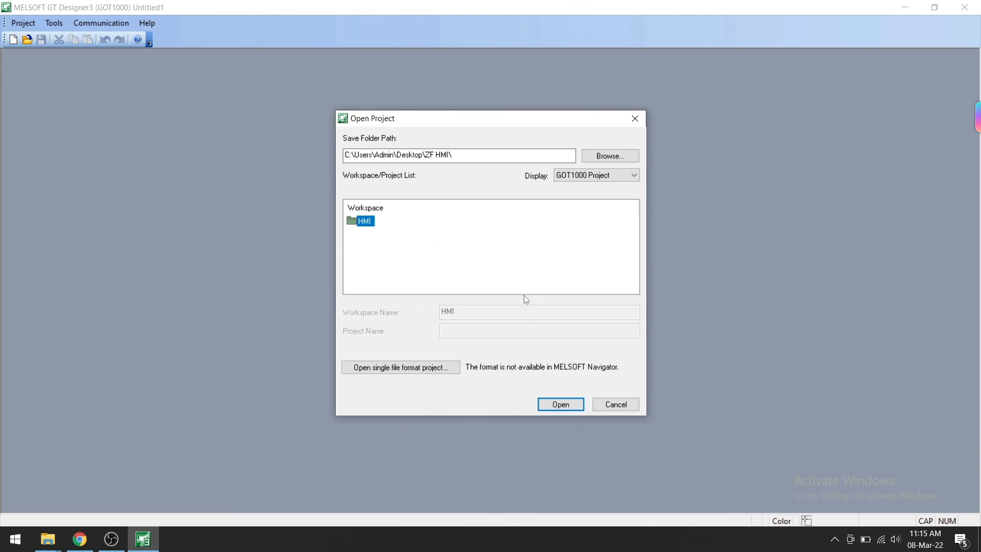
mouse_move(660, 357)
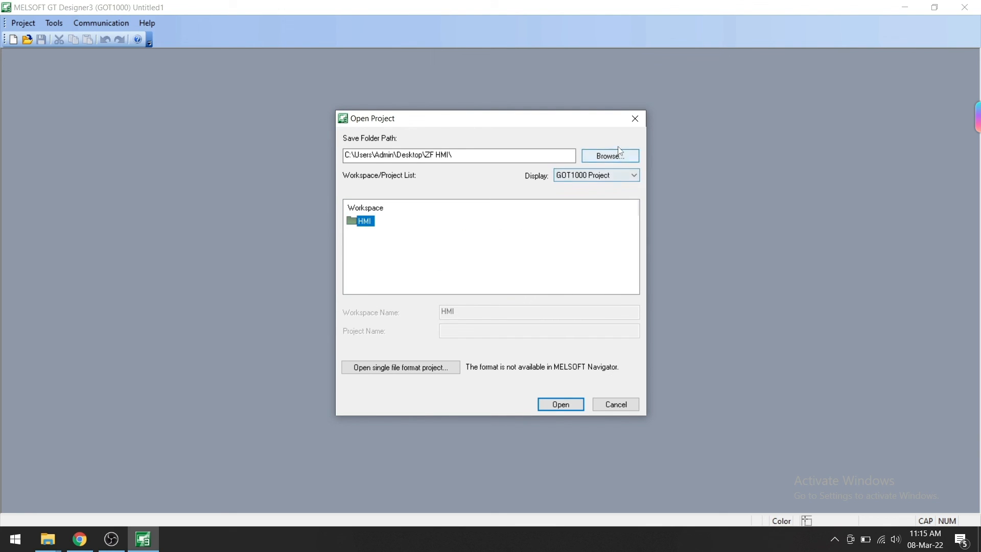
Step: Browse to the HMI folder inside ZF HMI and open the HMI project
left_click(608, 155)
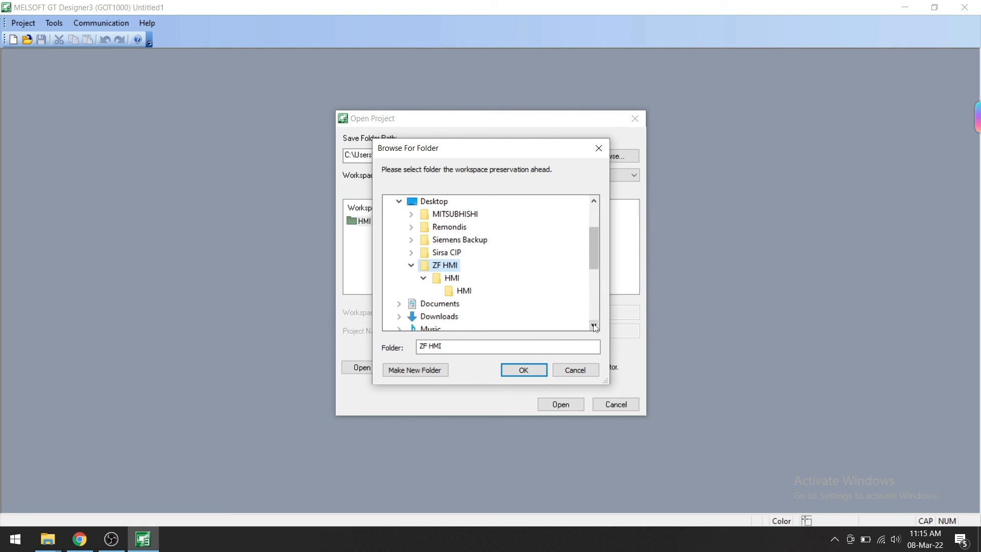
left_click(523, 370)
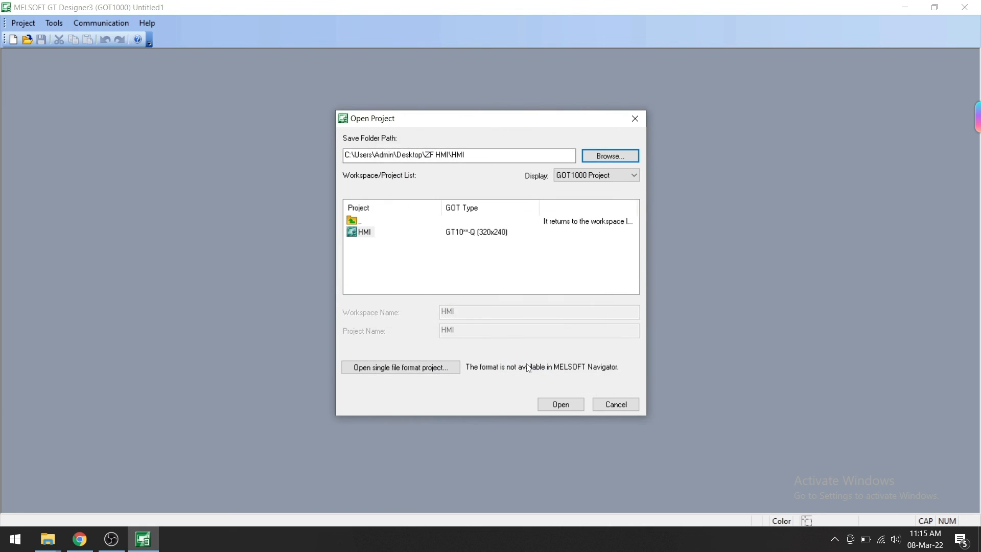
left_click(559, 405)
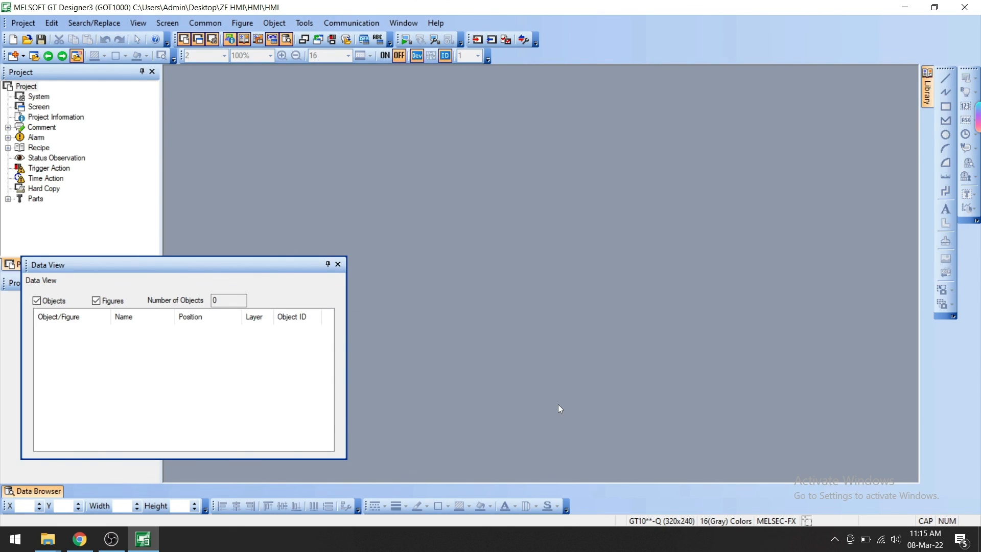
mouse_move(378, 291)
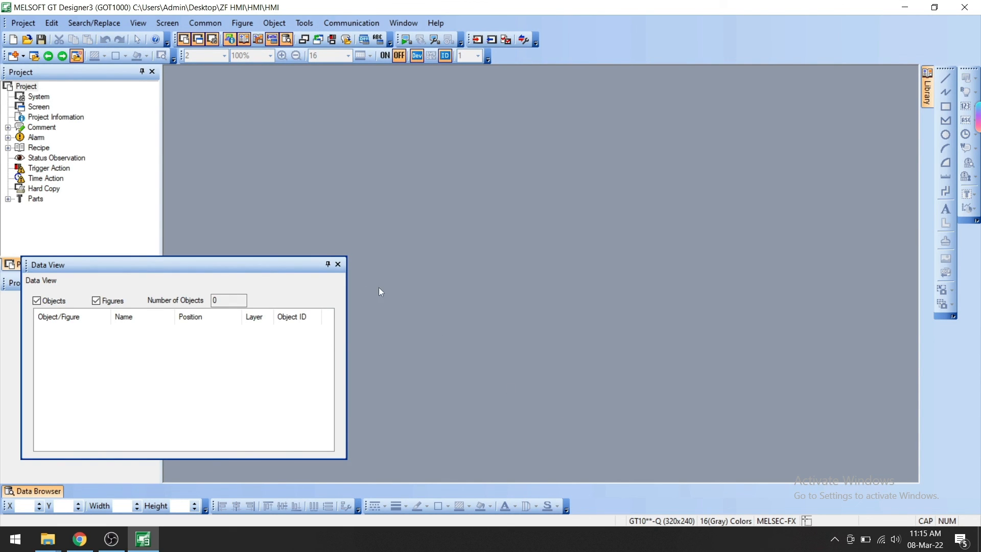